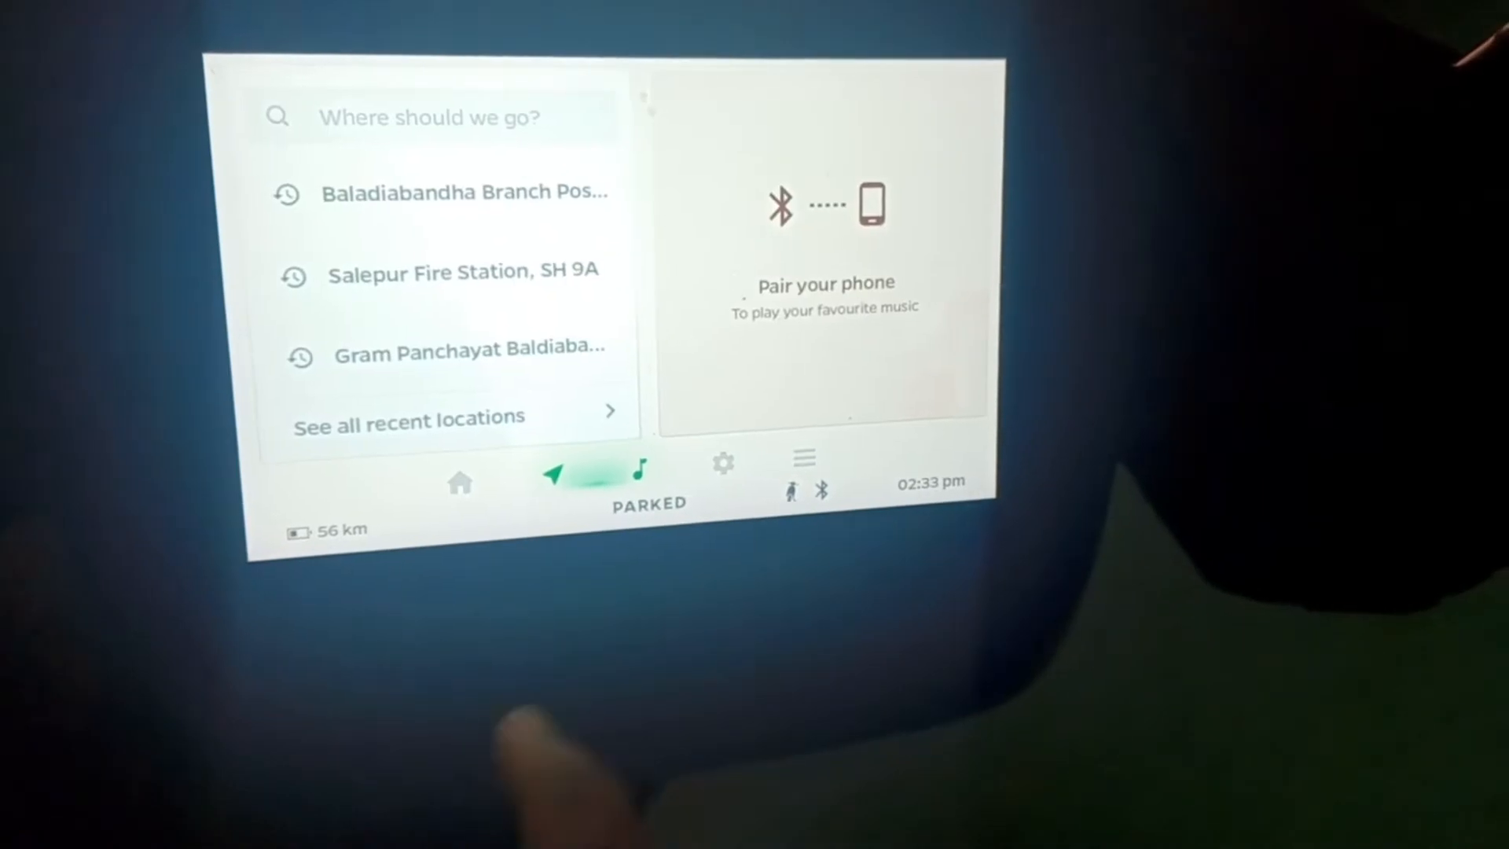
# - Reach the Display settings with theme, brightness and the Eclipse mood via quick settings
pyautogui.click(724, 465)
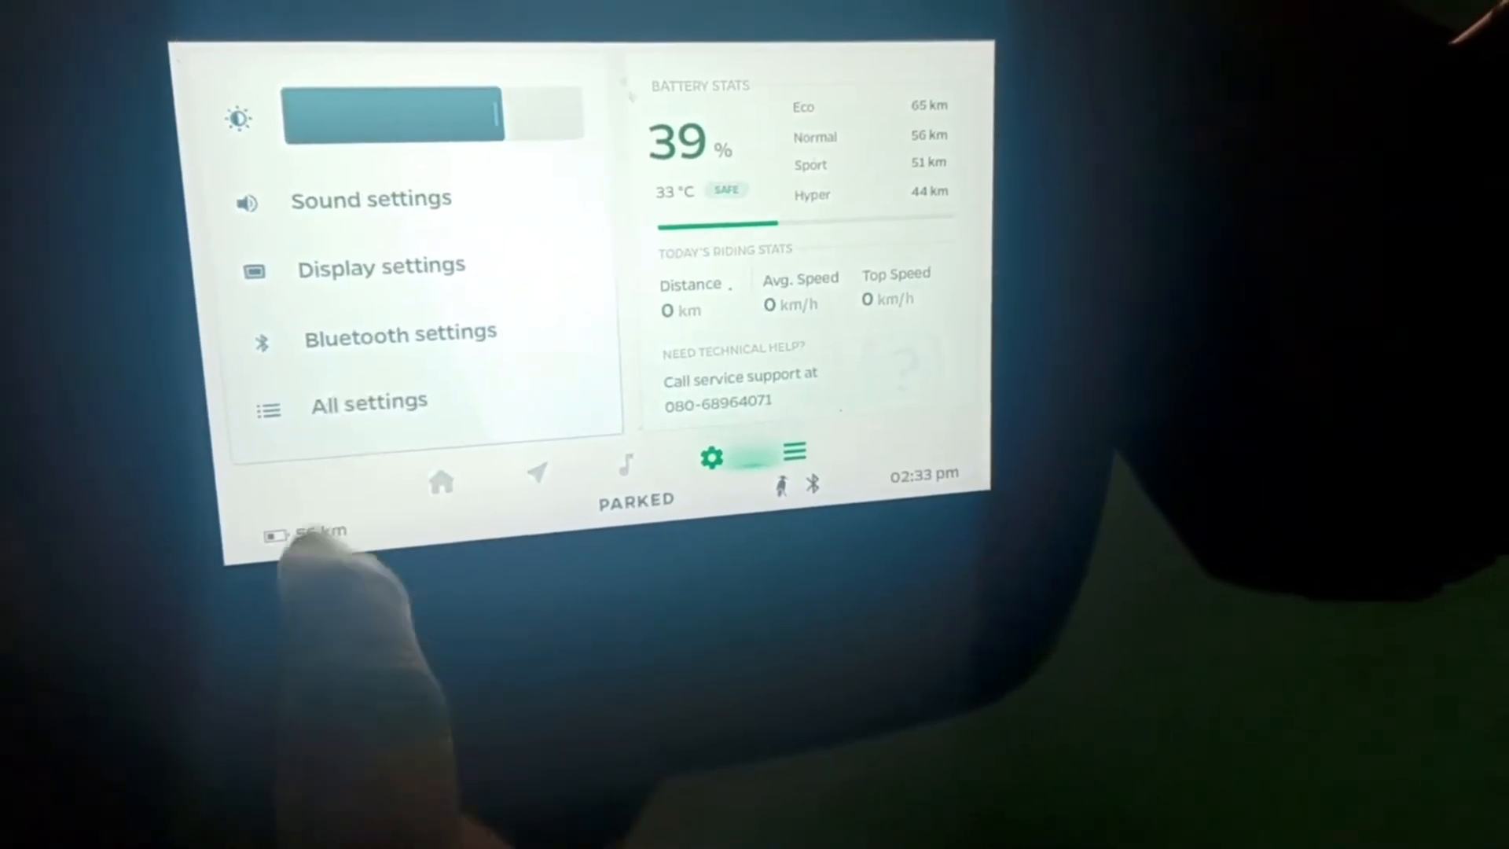
pyautogui.click(380, 266)
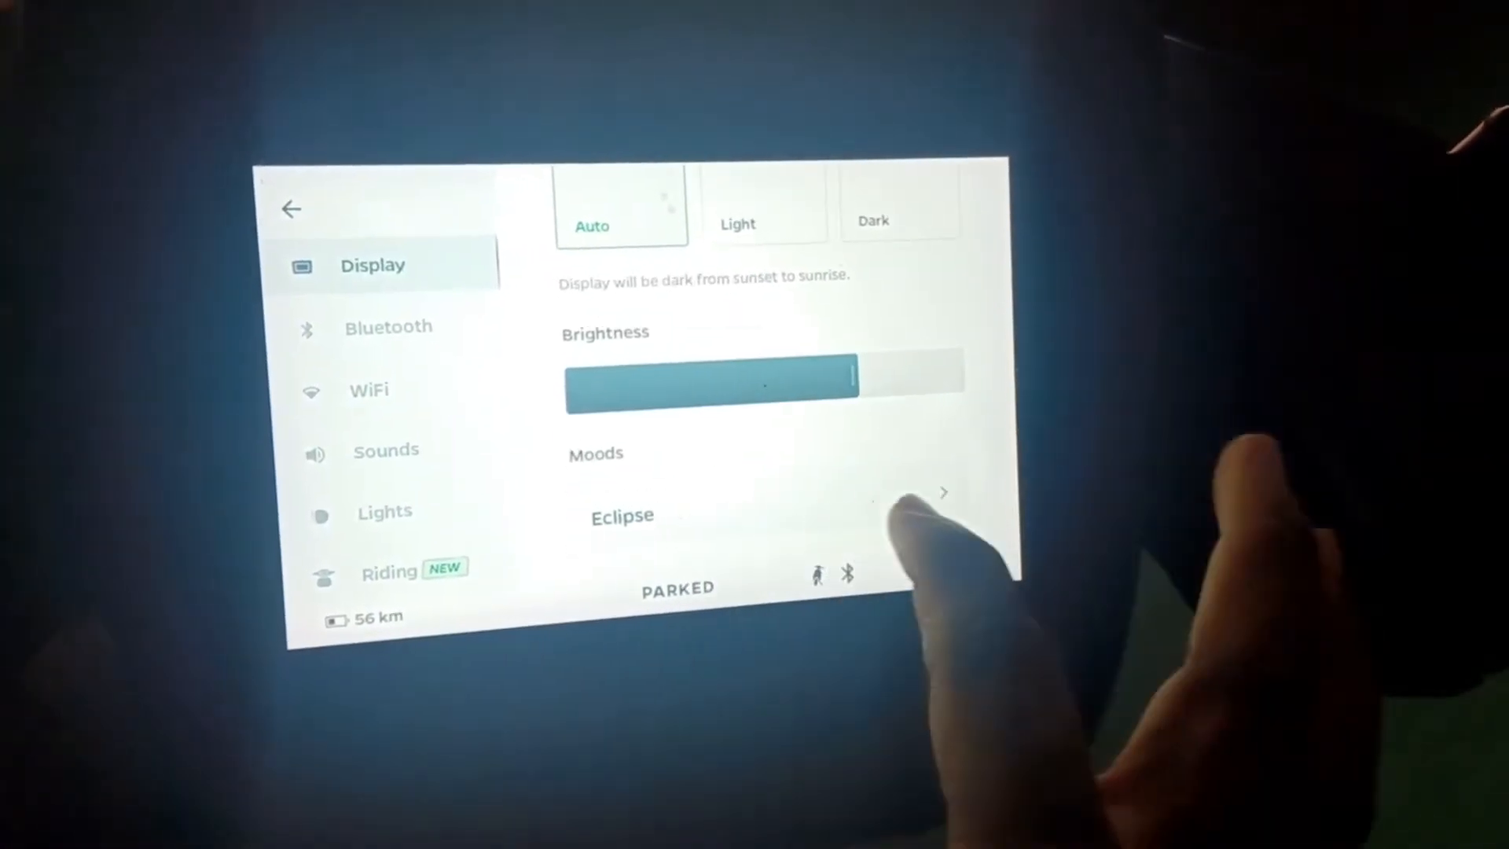
# - Preview and apply the Vintage mood from the Moods list, then leave the preview for home
pyautogui.click(943, 493)
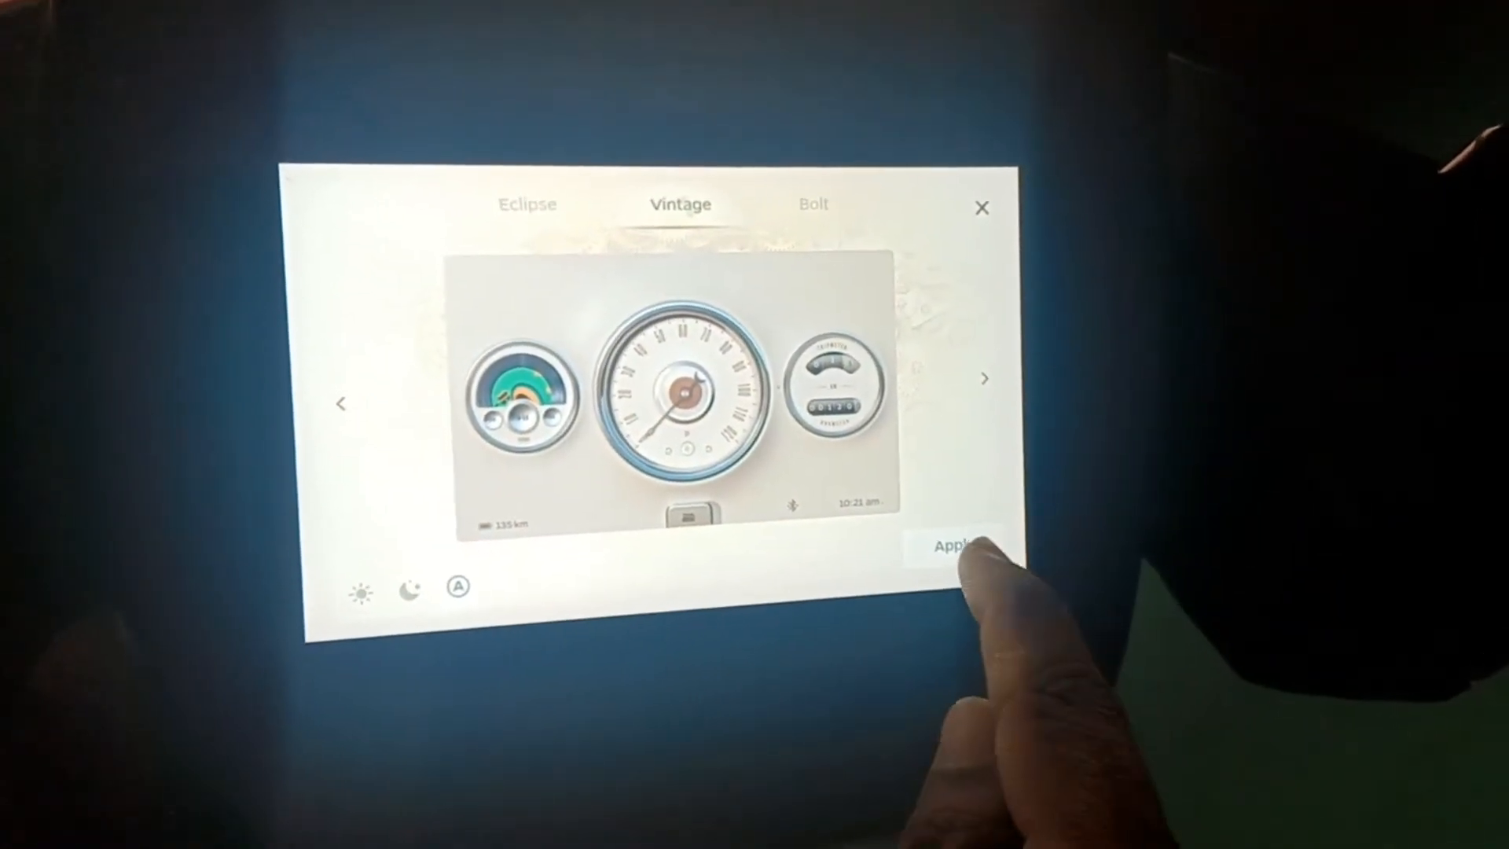
pyautogui.click(954, 547)
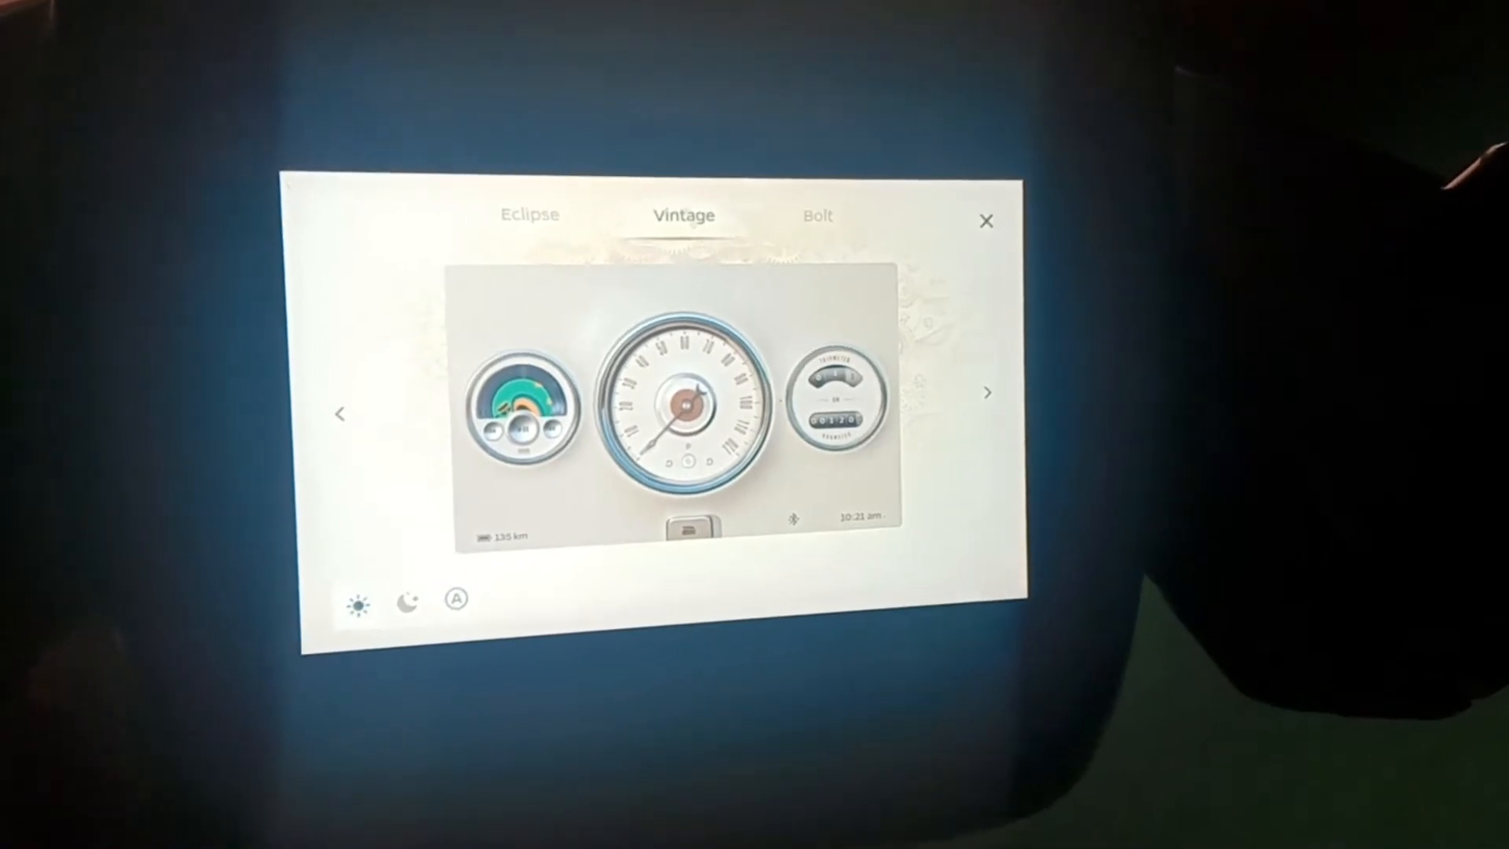
pyautogui.click(985, 220)
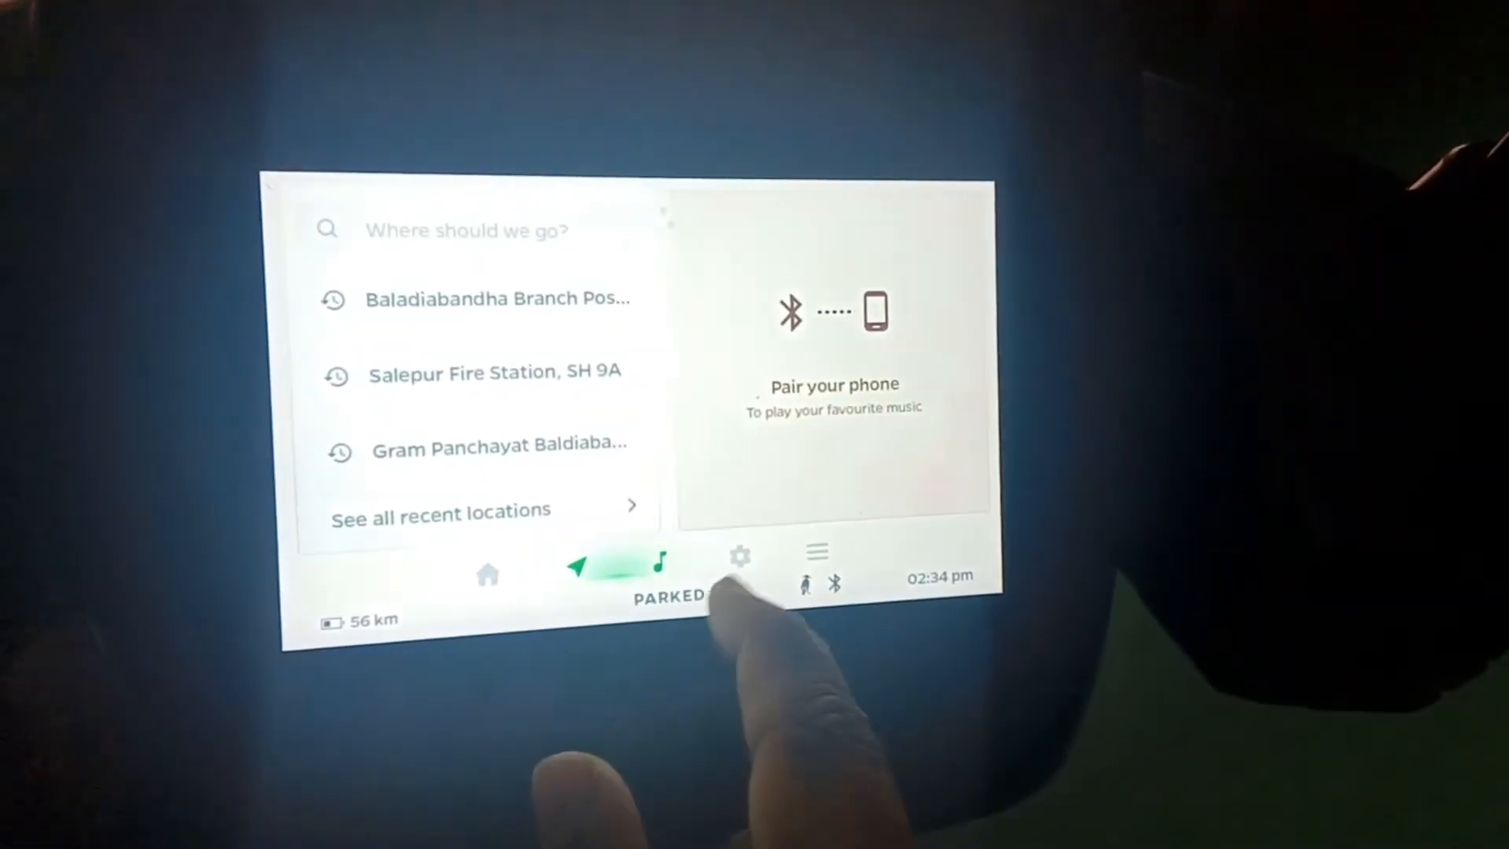
# - Choose and apply the Bolt mood in the mood chooser, returning to the home screen
pyautogui.click(738, 556)
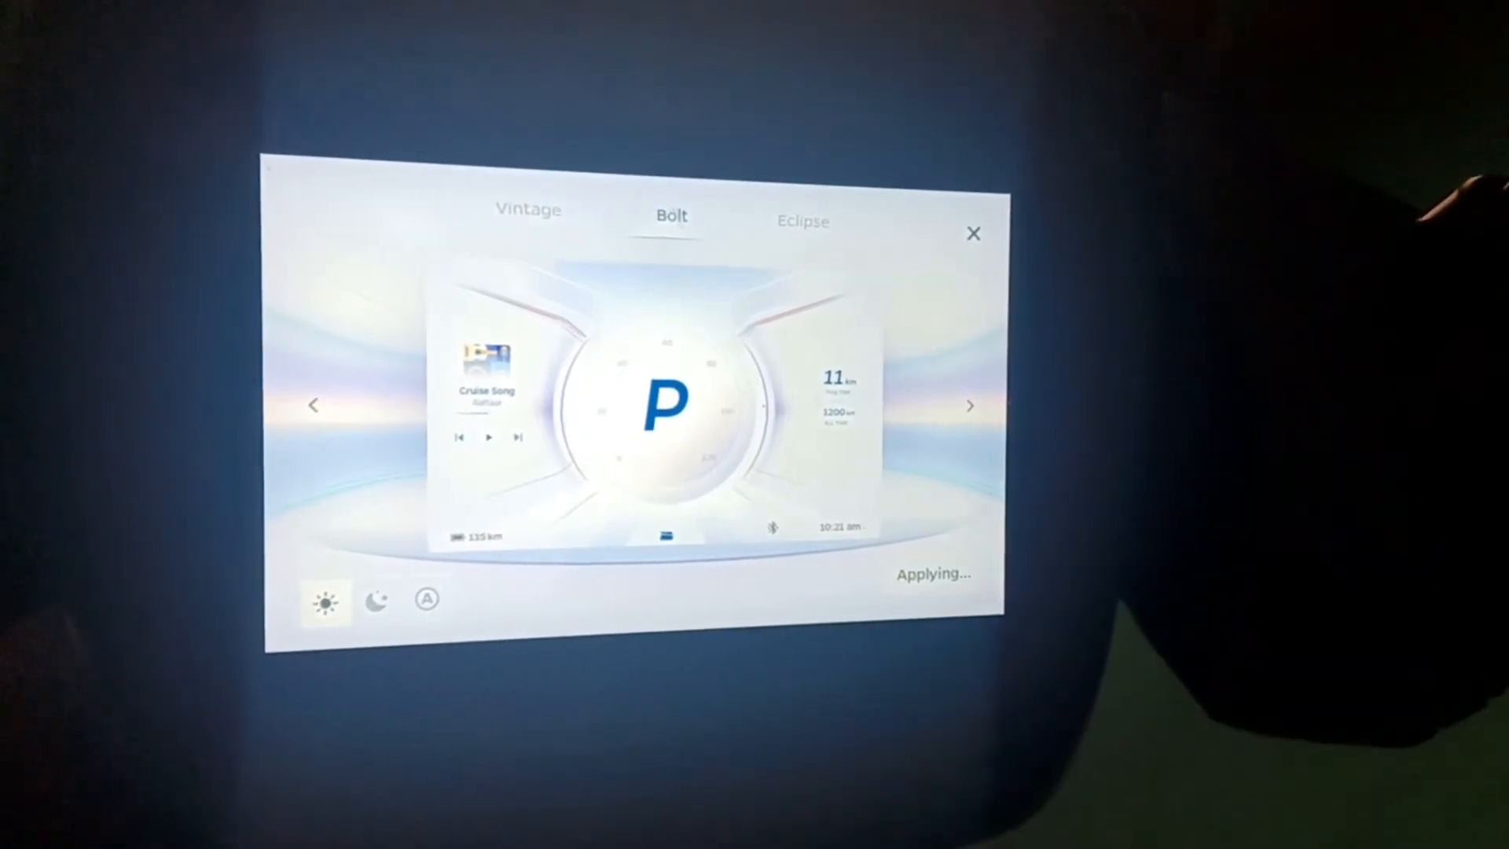
pyautogui.click(973, 233)
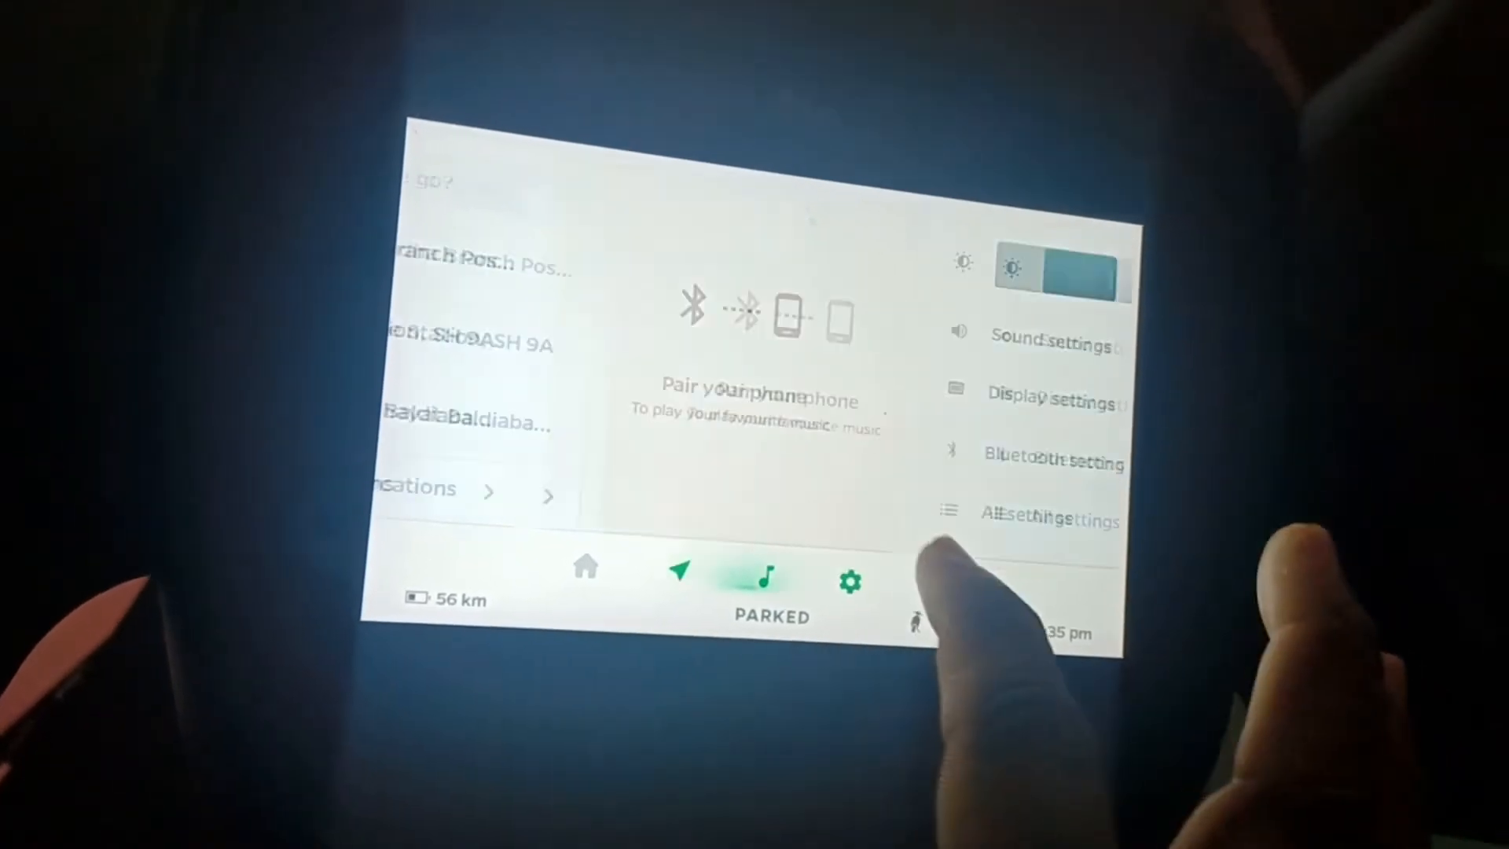
# - In All settings, browse WiFi and Sounds, switch Mood Sound on, and move to Lights
pyautogui.click(1054, 393)
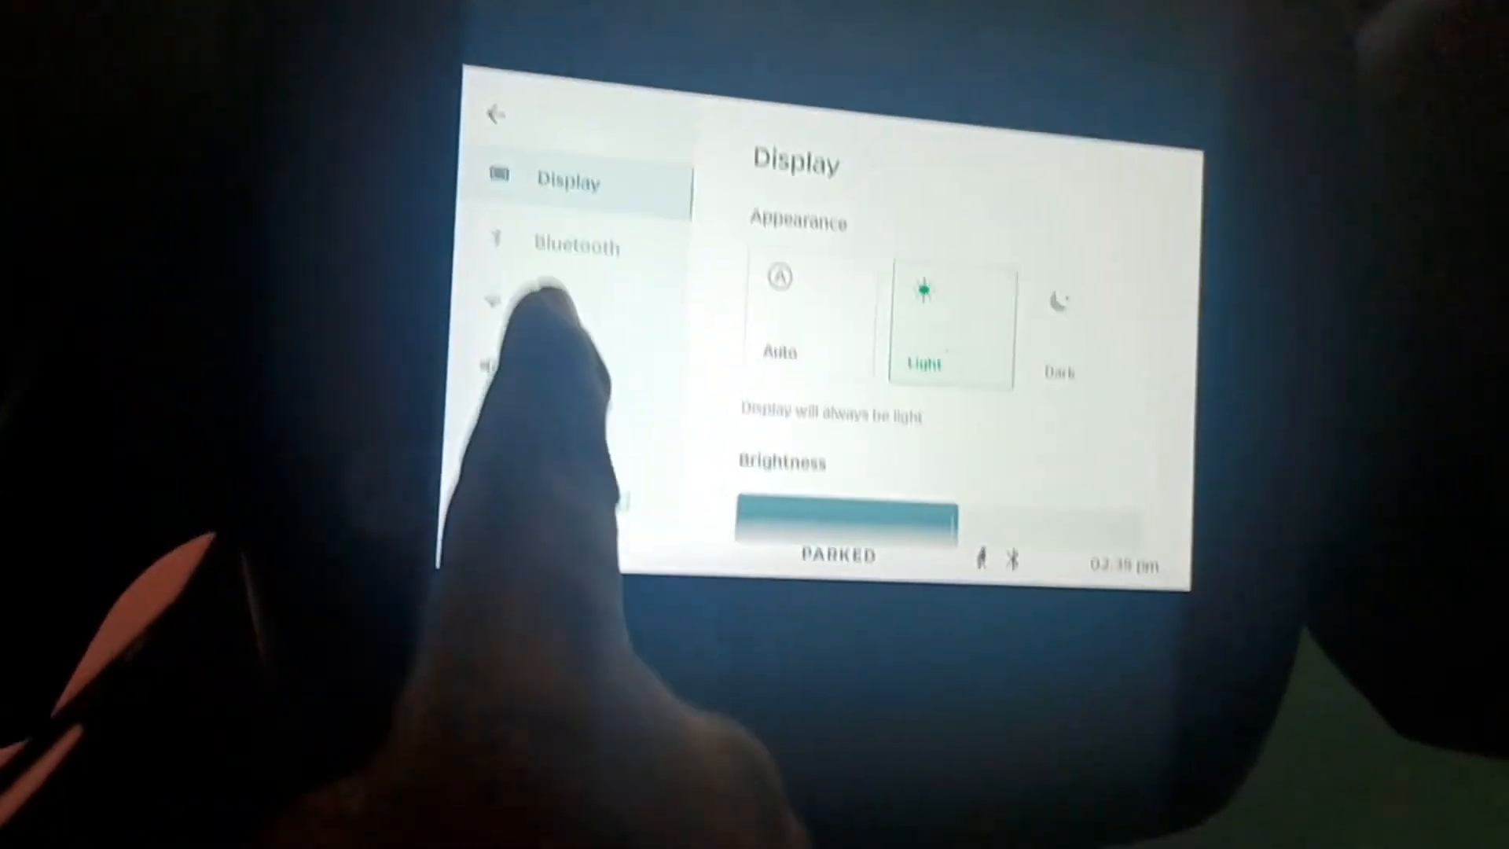
pyautogui.click(546, 284)
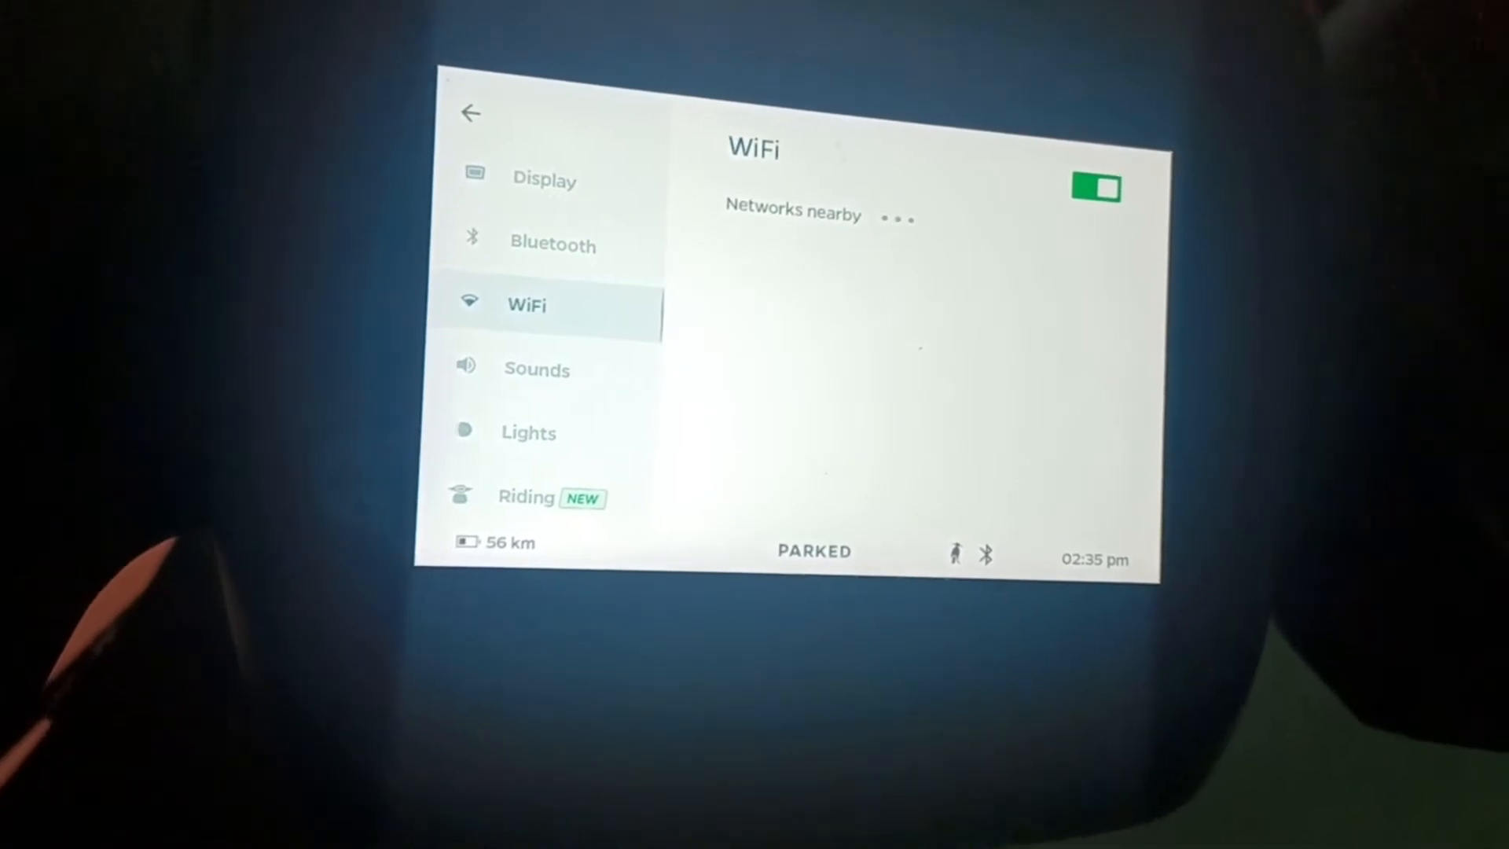
pyautogui.click(538, 367)
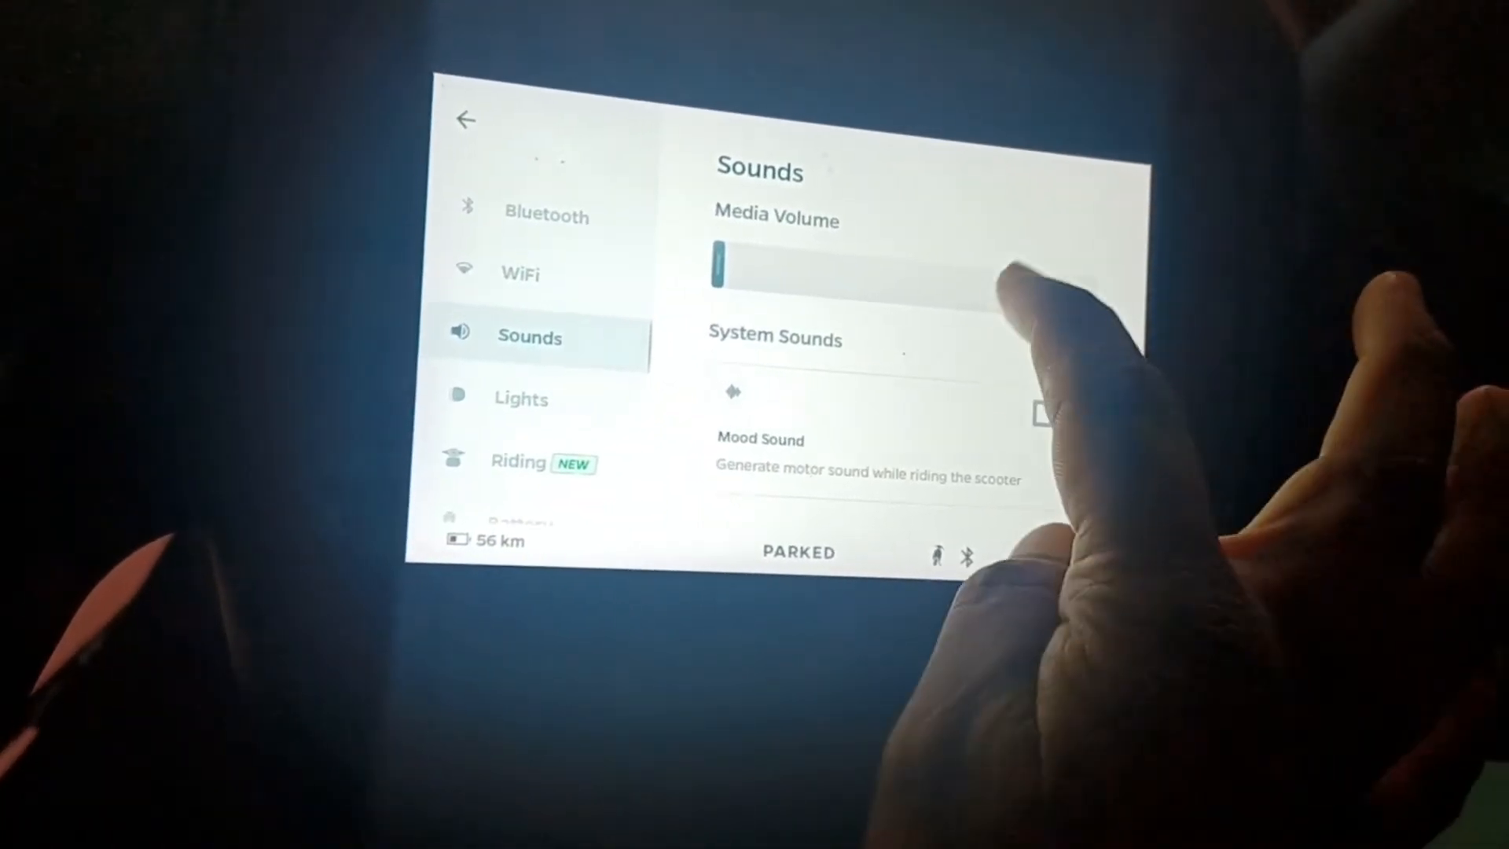
pyautogui.click(1044, 413)
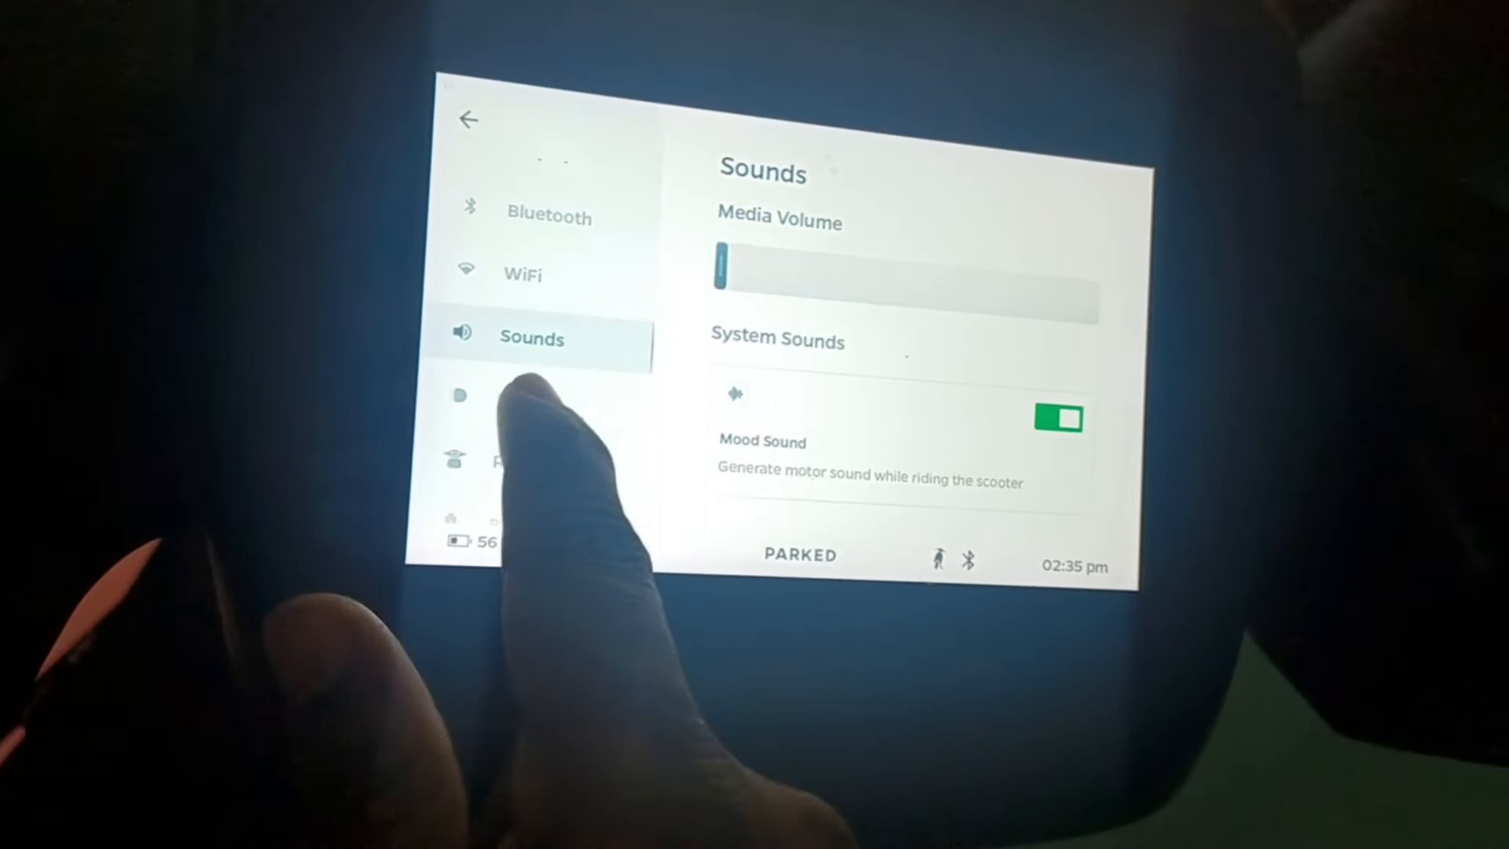
pyautogui.click(522, 393)
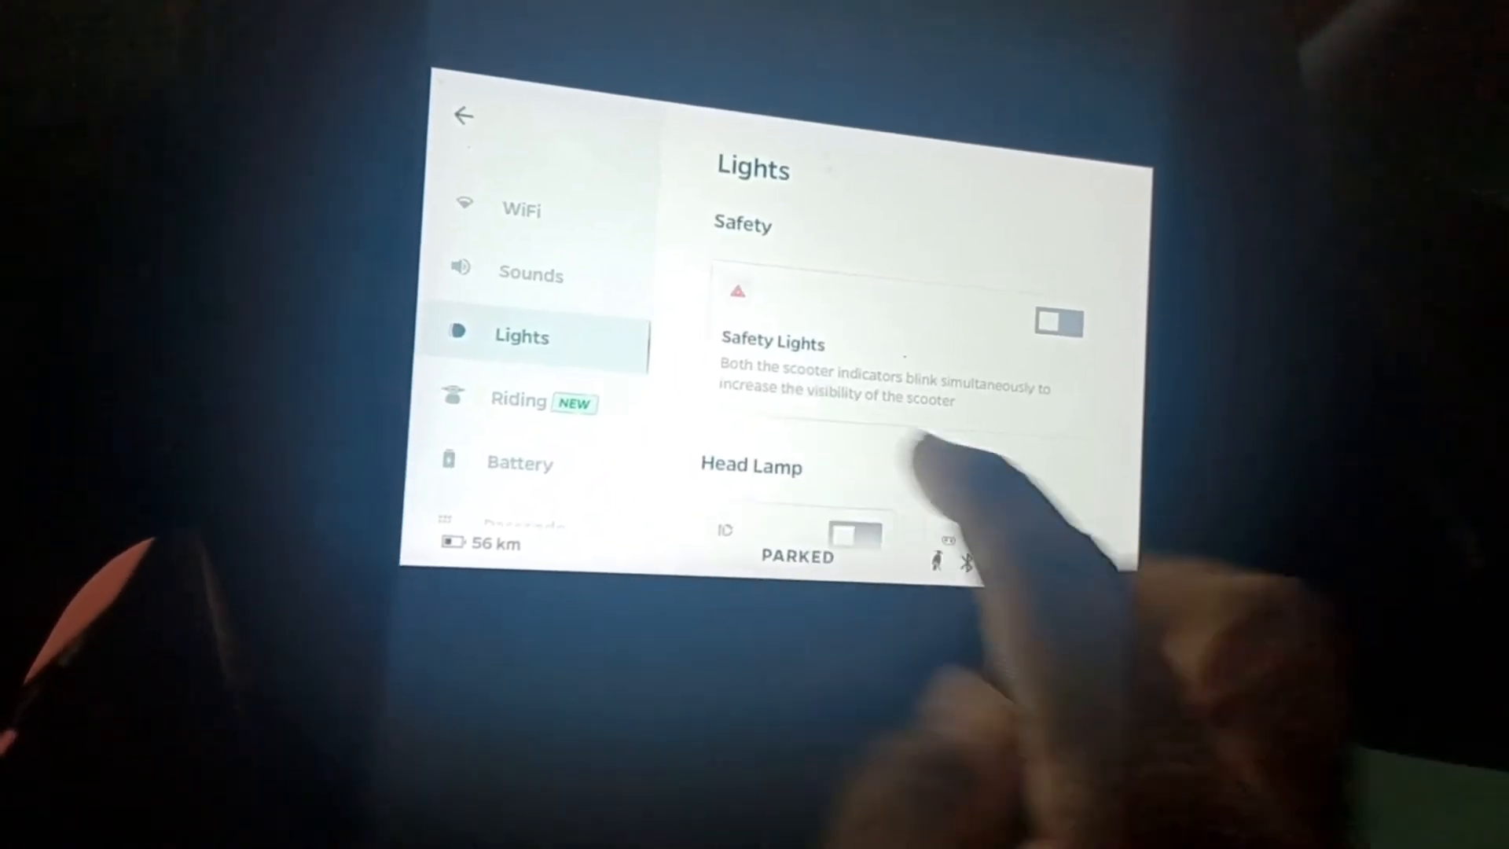
# - Try the Smart Headlamp, Halo Lamp and Safety Lights switches on and off, then move to Riding
pyautogui.scroll(3)
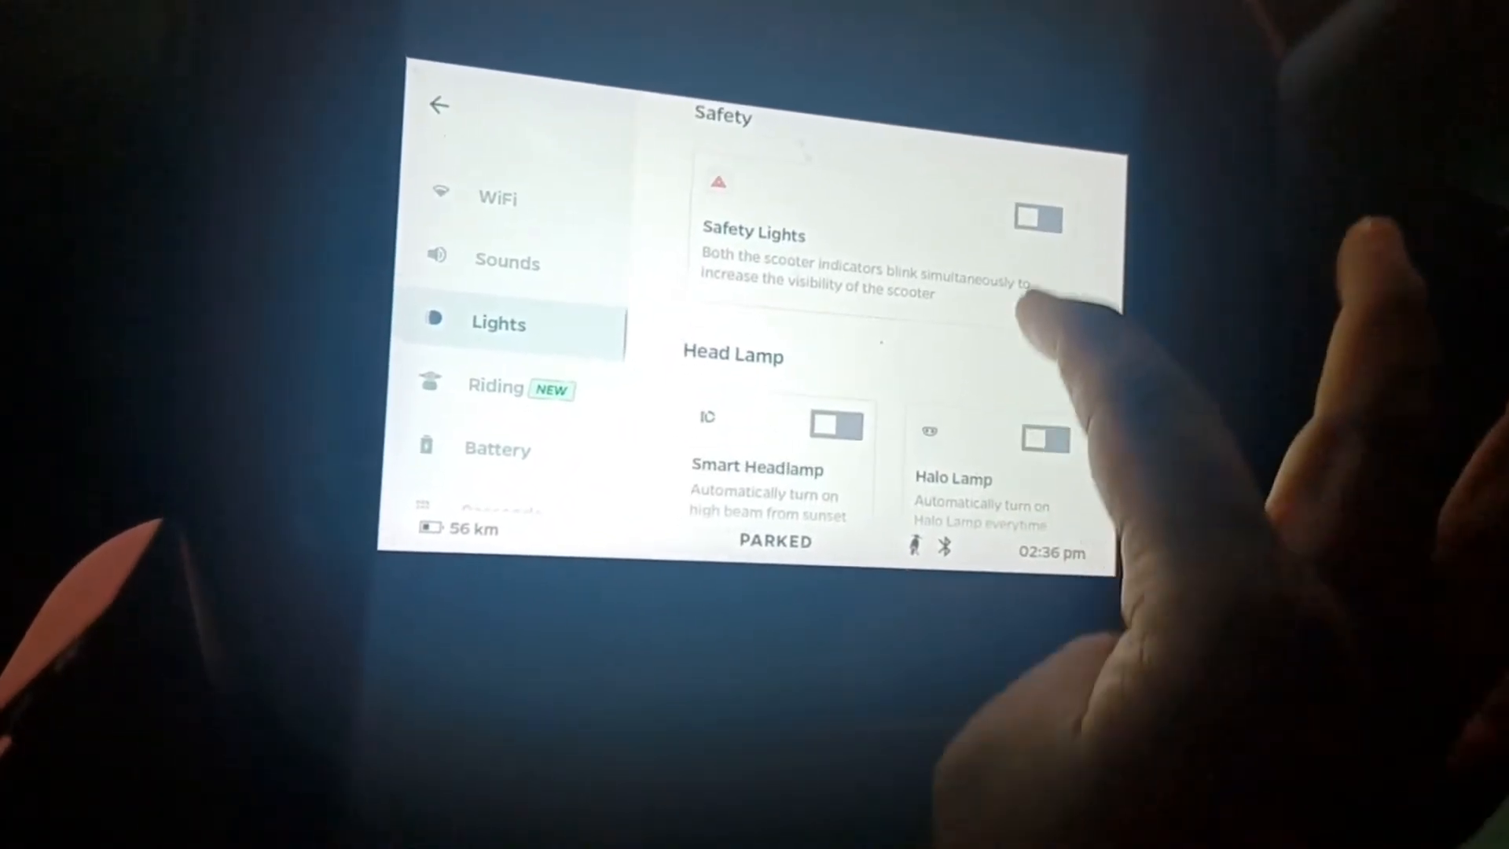
pyautogui.scroll(3)
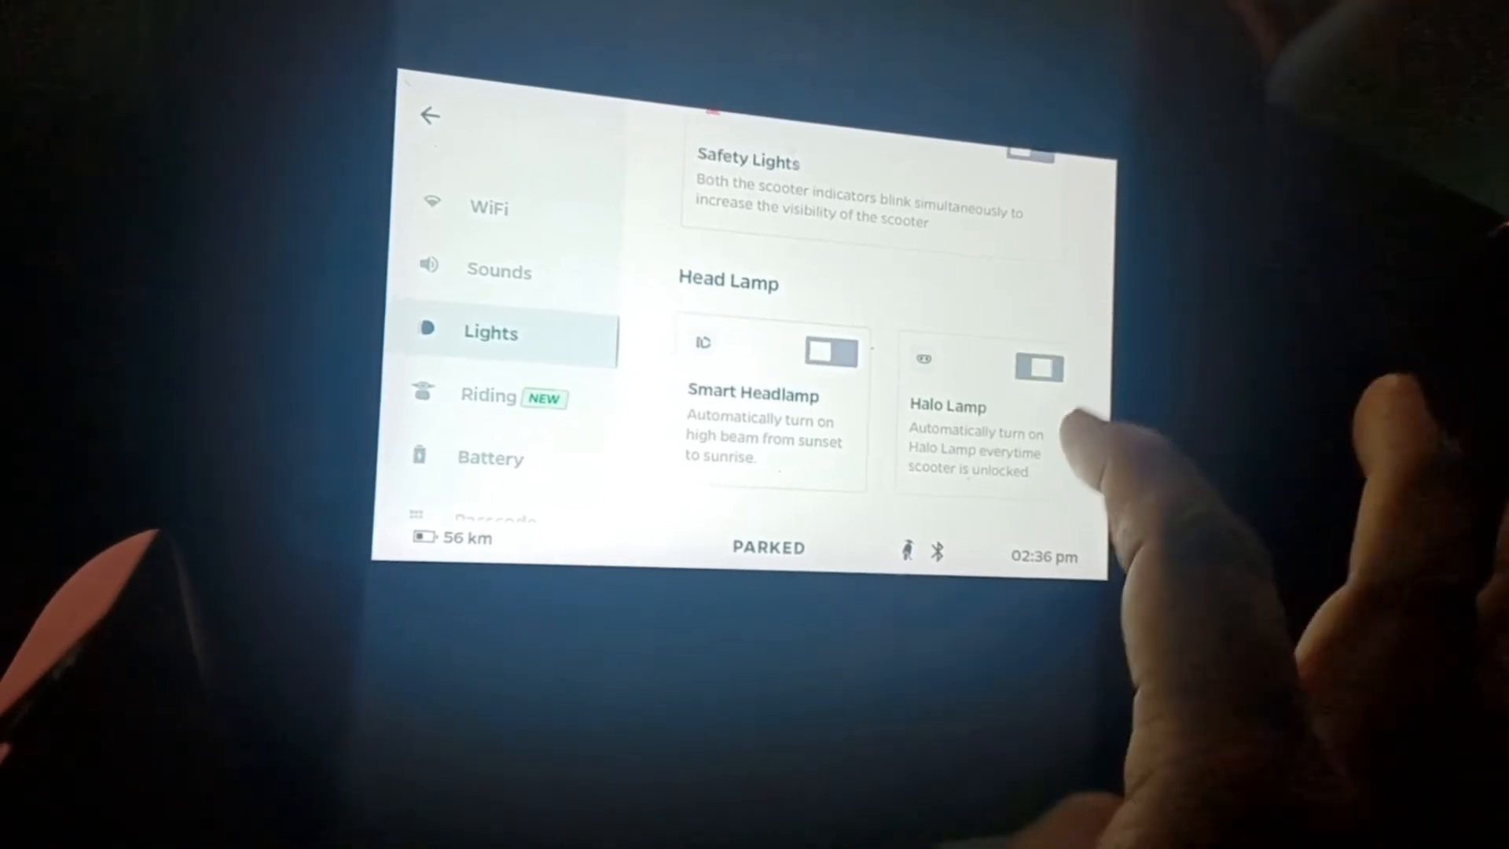
pyautogui.click(1039, 368)
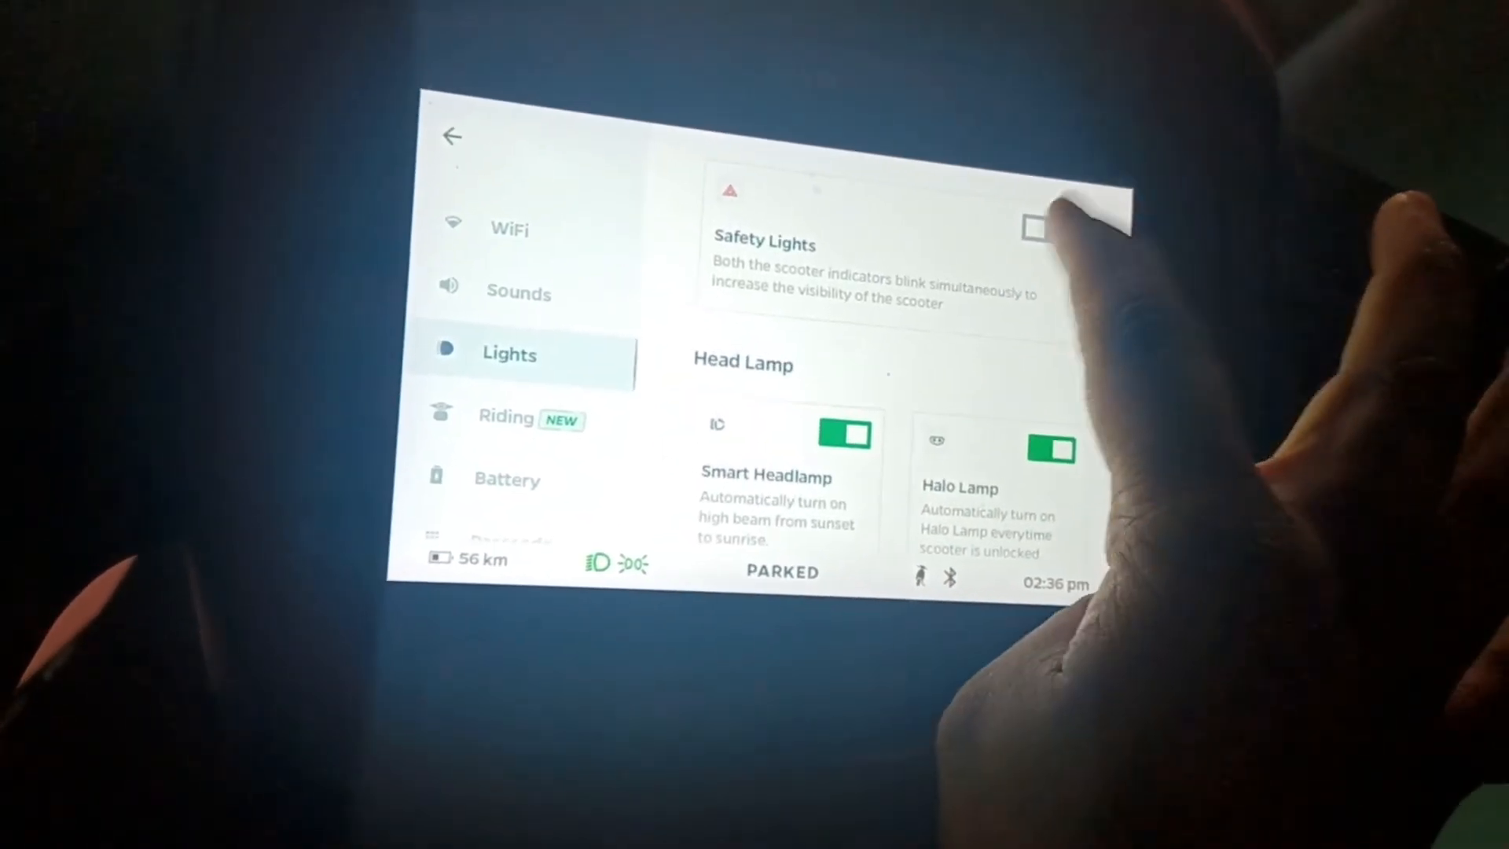
pyautogui.click(1035, 227)
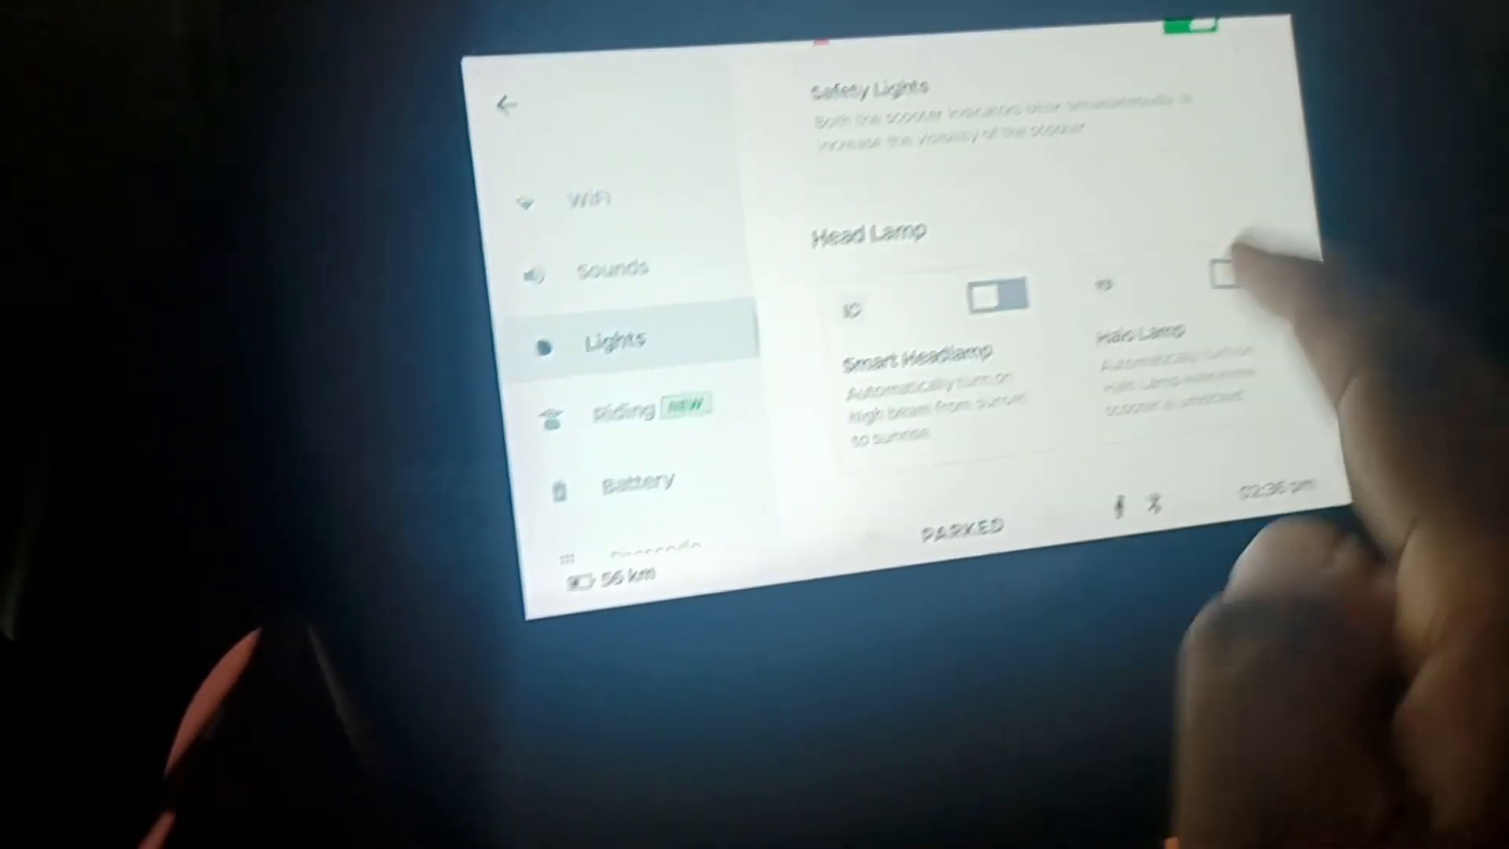
pyautogui.scroll(3)
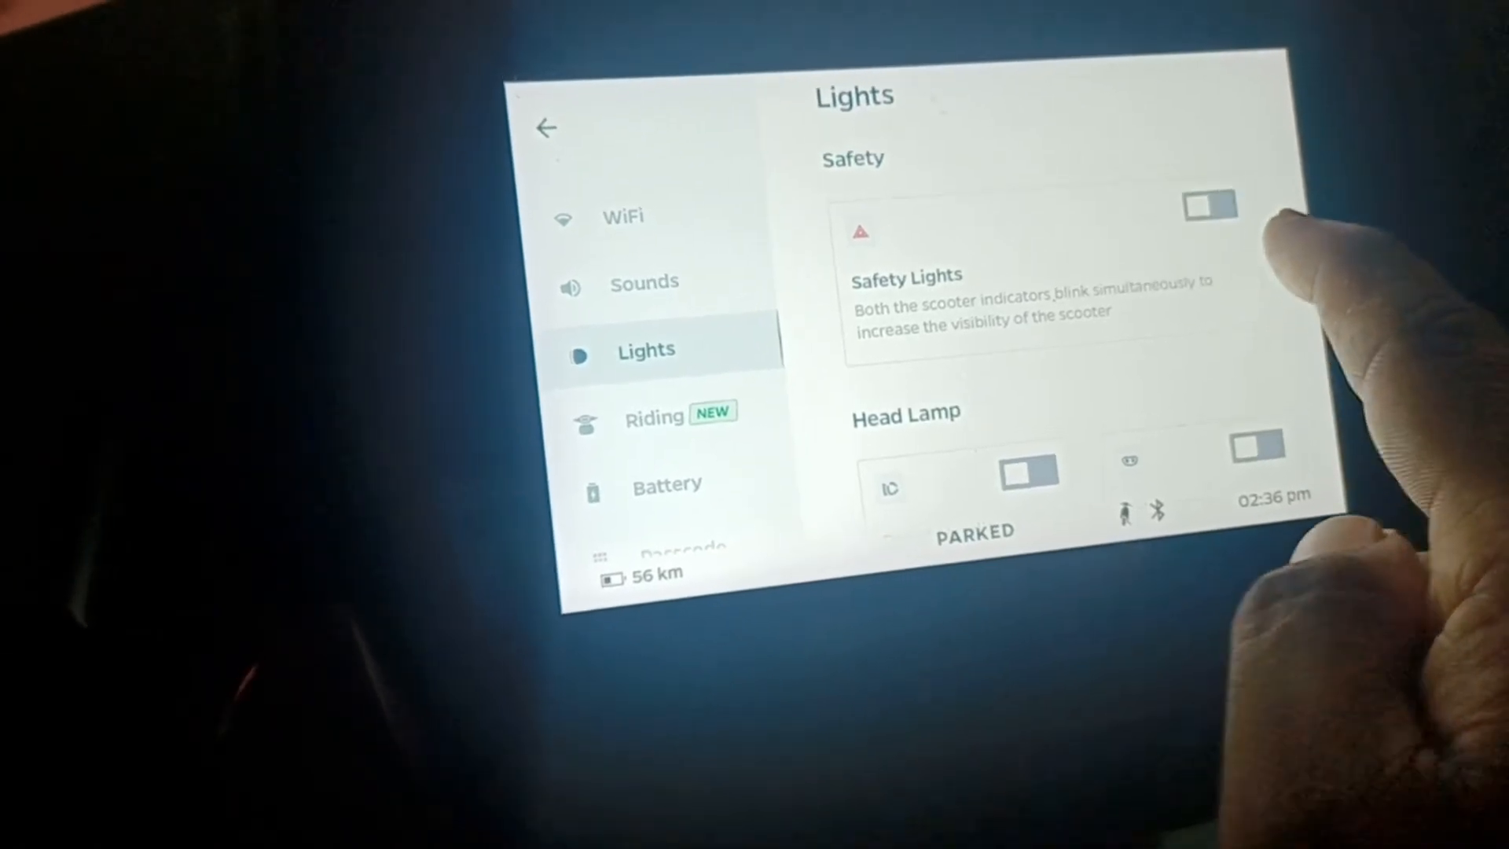
pyautogui.click(654, 415)
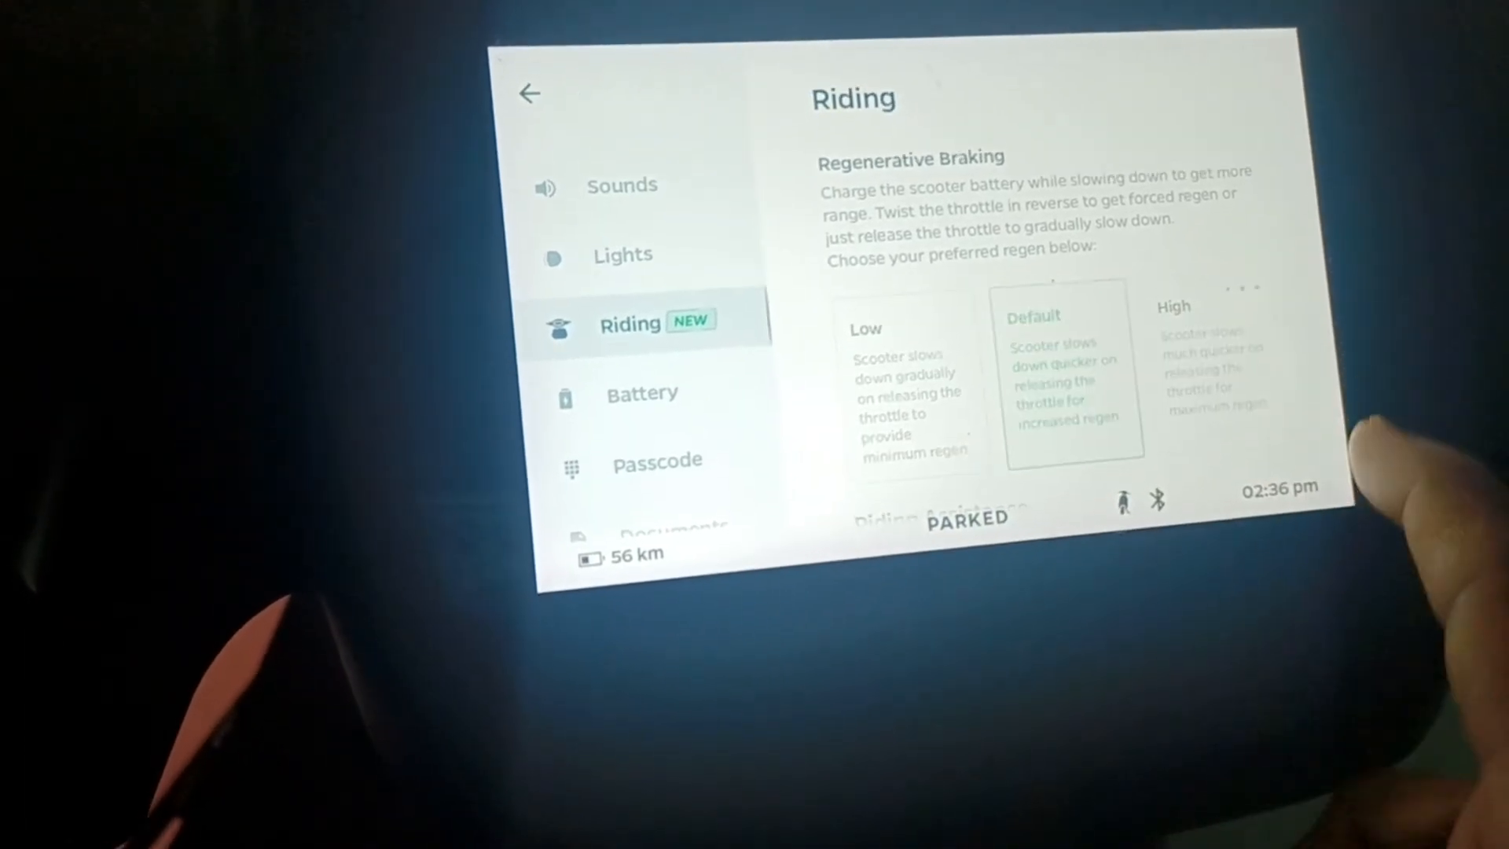
# - Set regenerative braking to High, check Riding Assistance, and move to the Battery page
pyautogui.click(1203, 376)
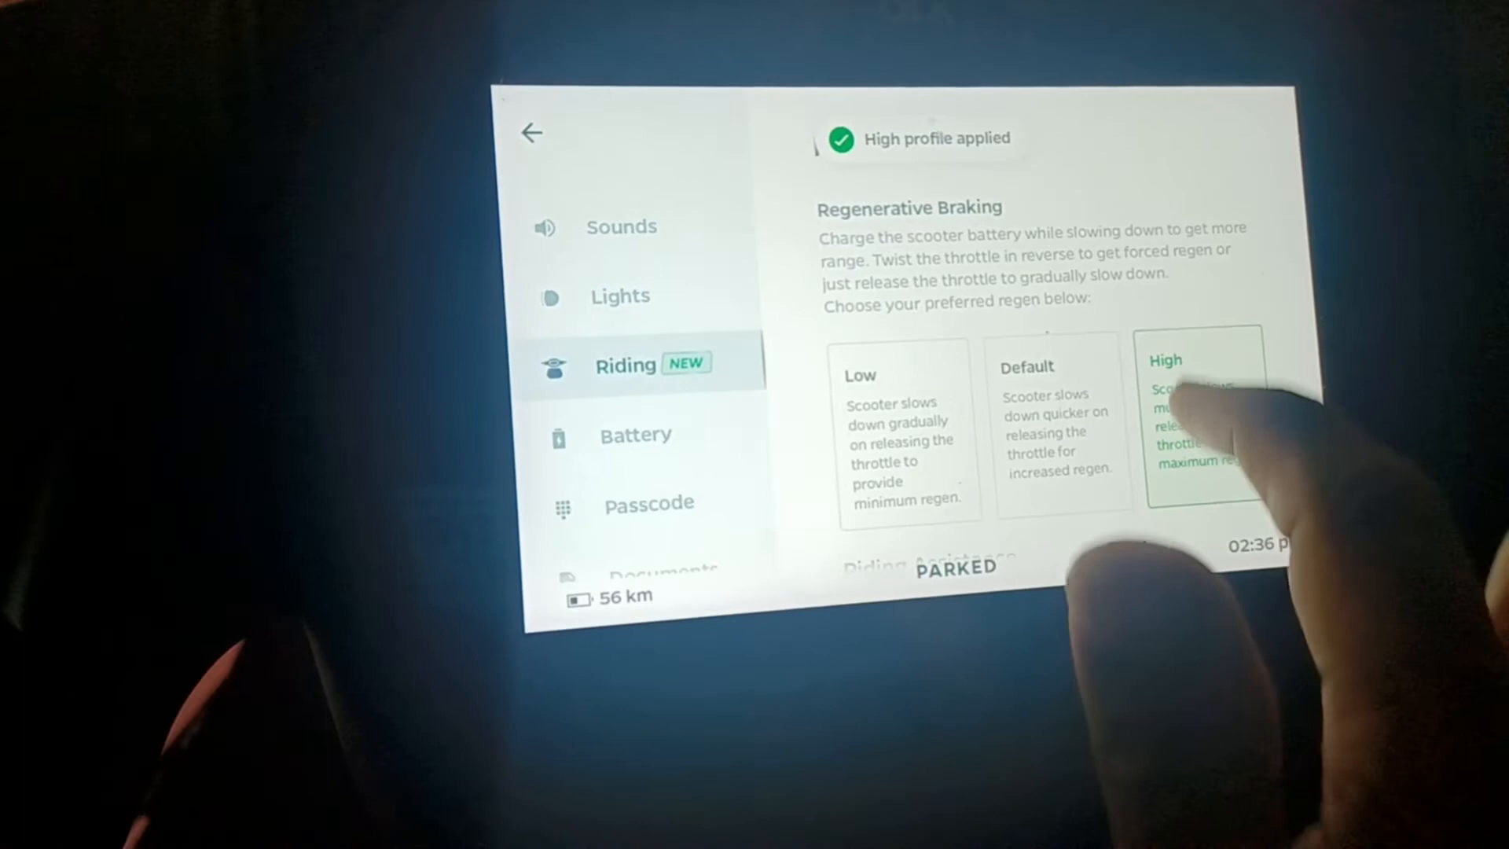
pyautogui.scroll(-3)
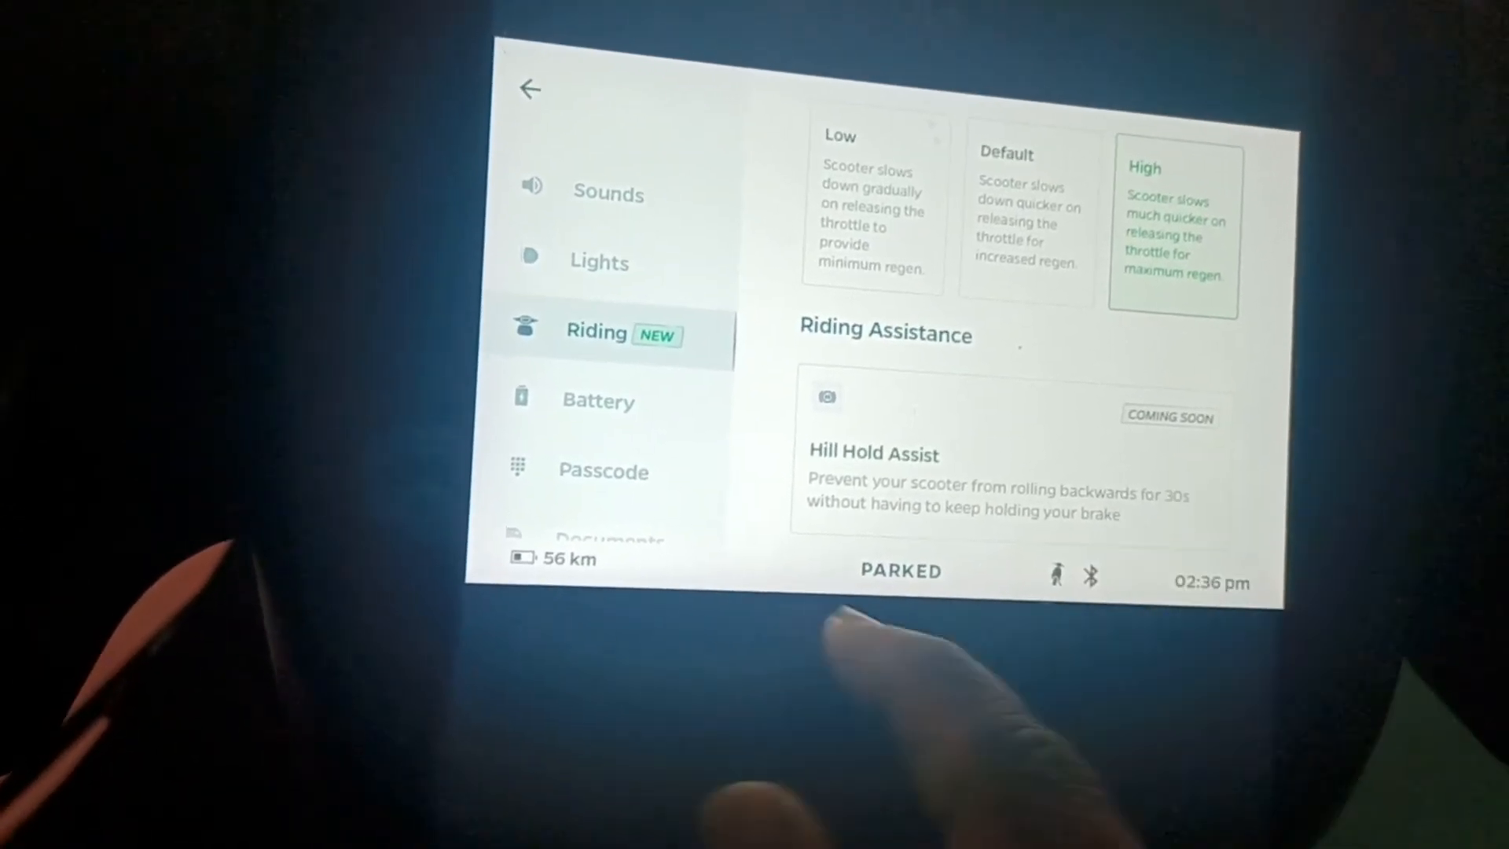
pyautogui.click(597, 401)
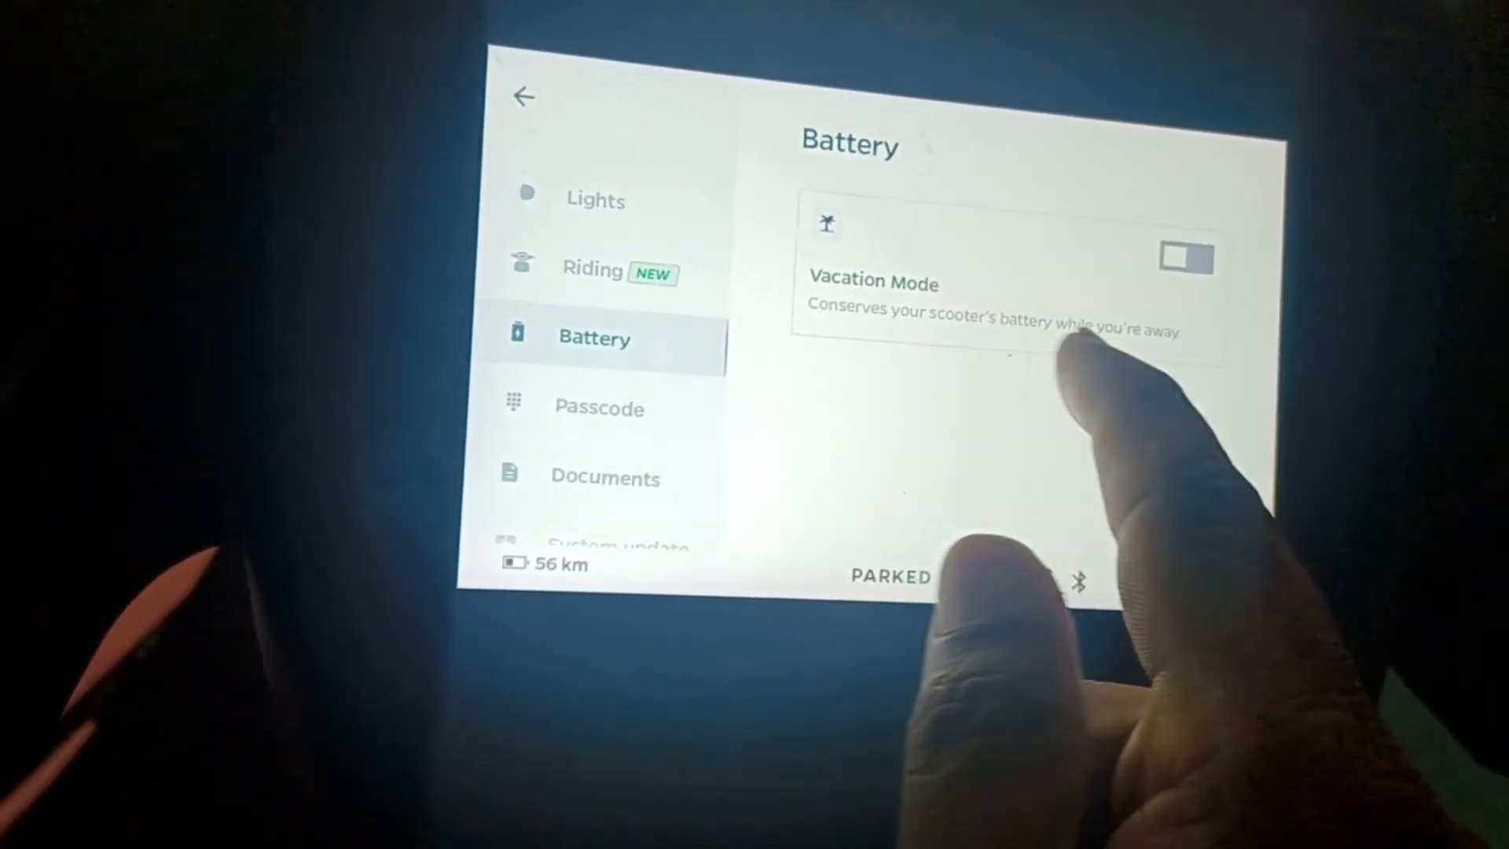
# - Check Documents and System update (up to date), ending on About with distance and software version
pyautogui.click(599, 408)
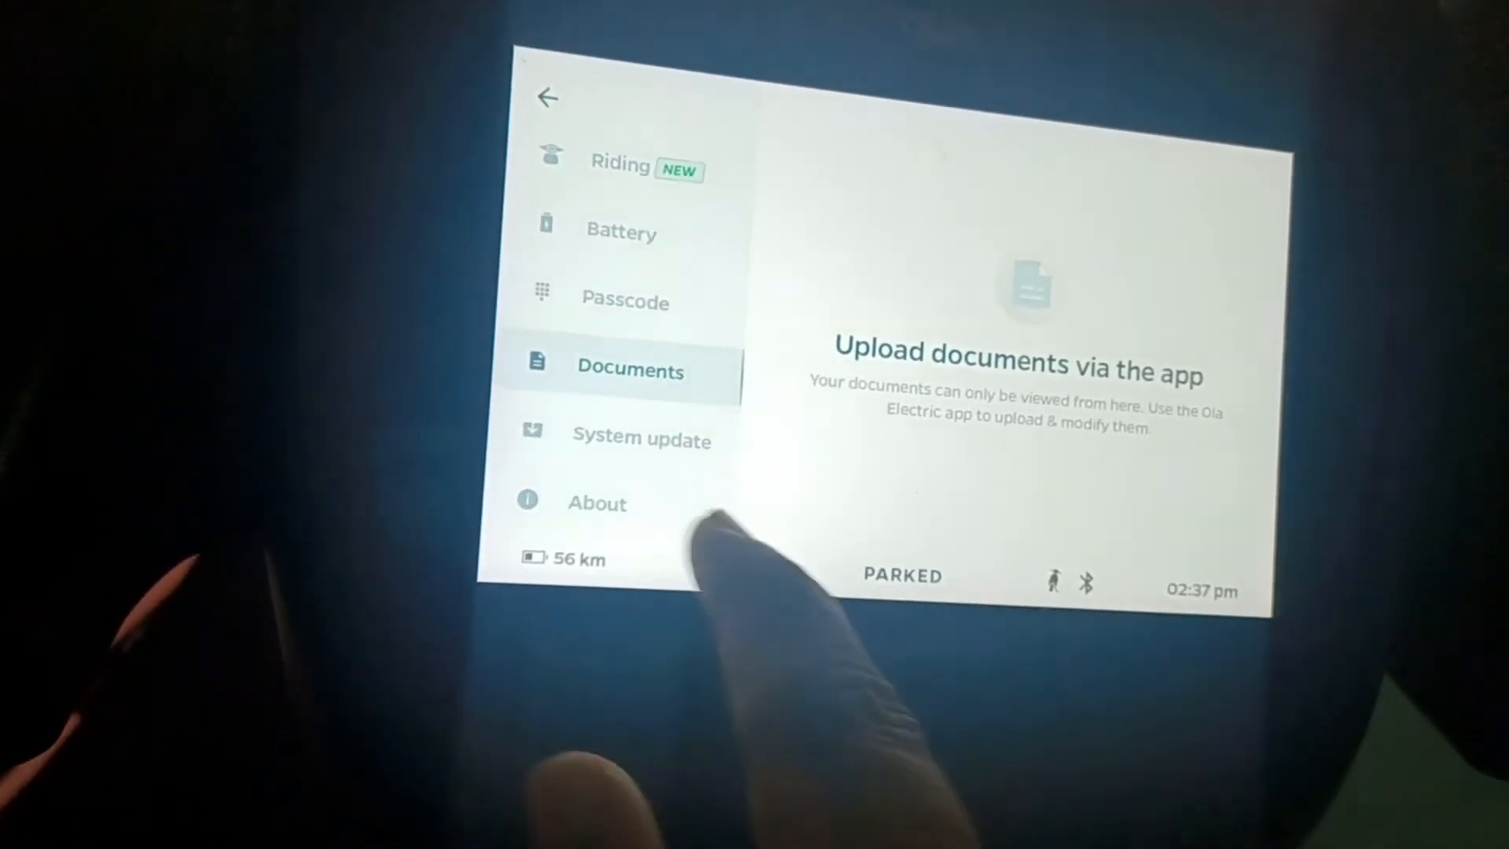
pyautogui.click(642, 439)
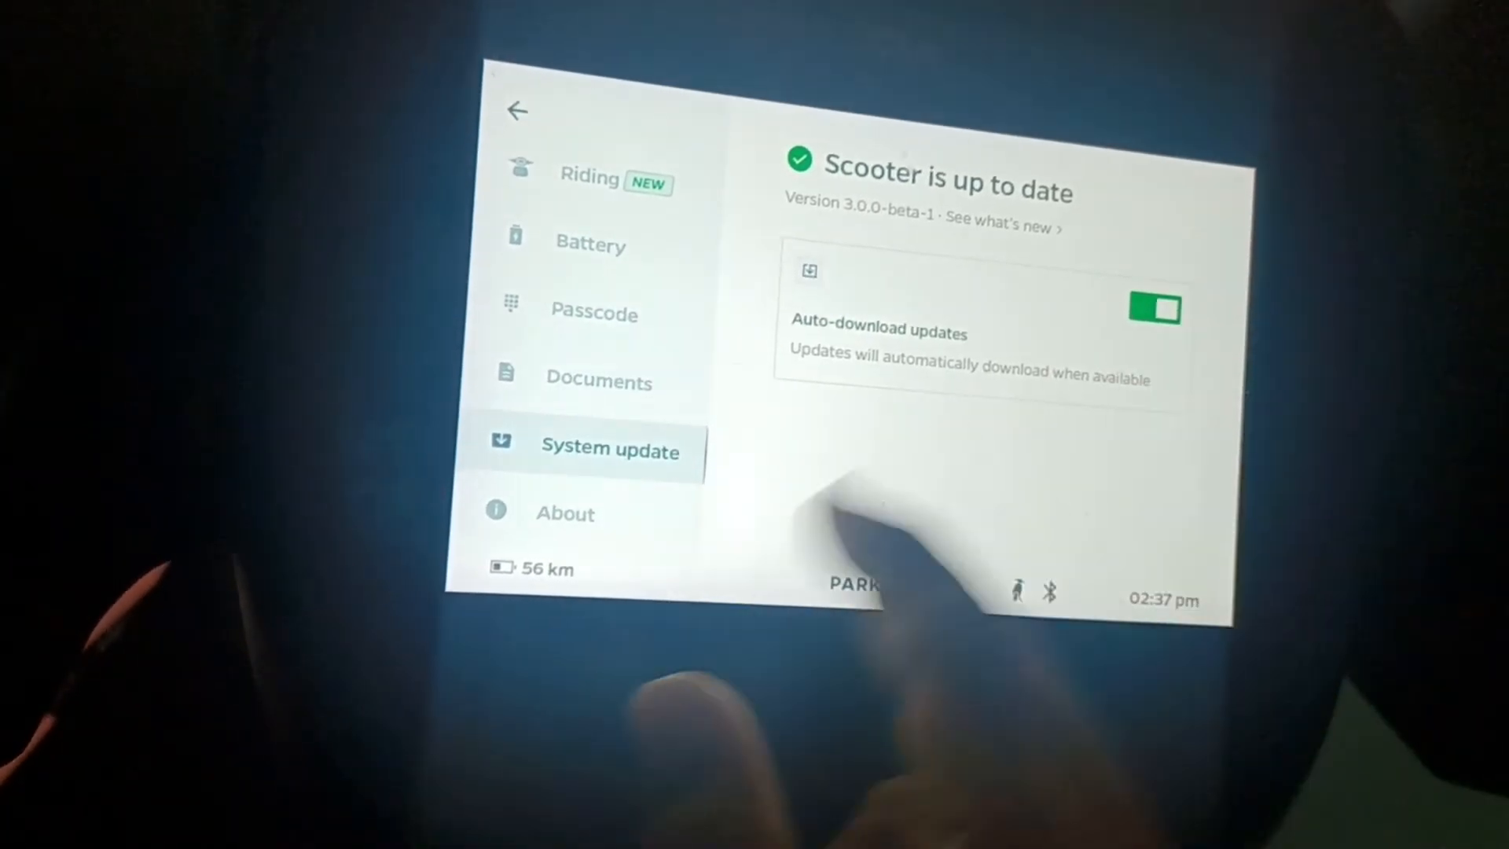
pyautogui.click(566, 512)
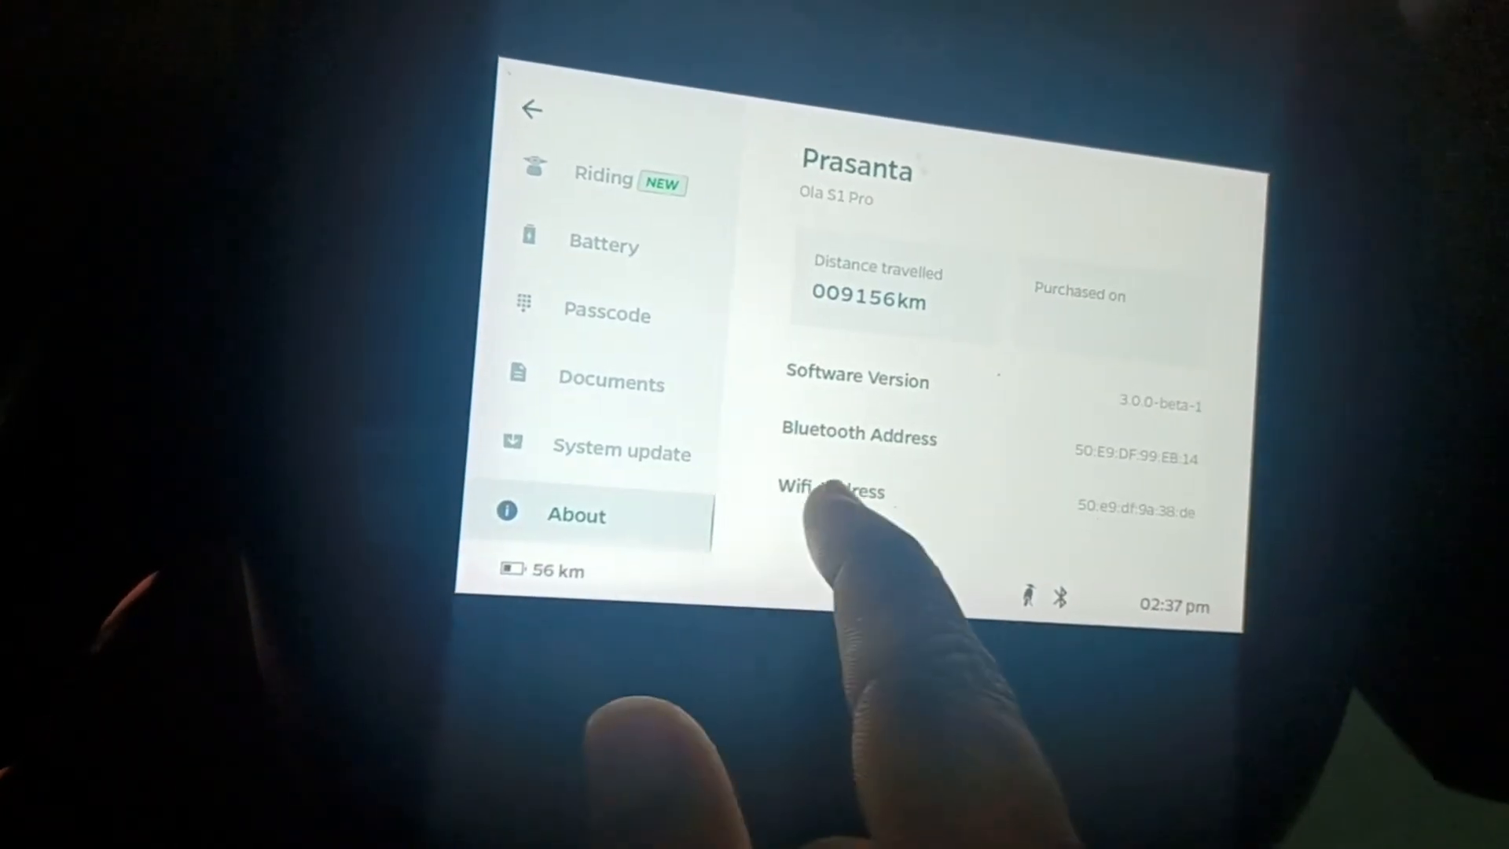